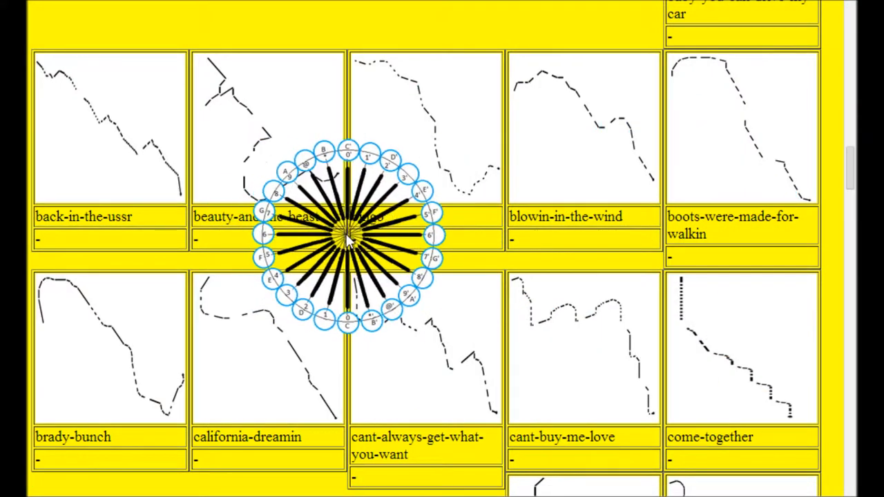
Step: Return to the rocksetta.com home page listing the site sections, including Rocksetta Music Shapes
left_click_drag(346, 238, 277, 180)
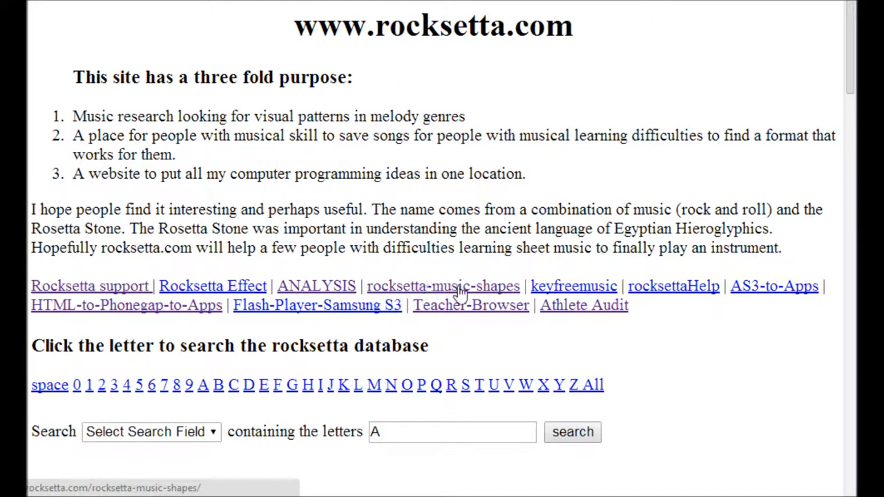
Step: Open the music shapes gallery and browse its large melody shapes down to mary-had-a-little-lamb and ode-to-joy
left_click(442, 286)
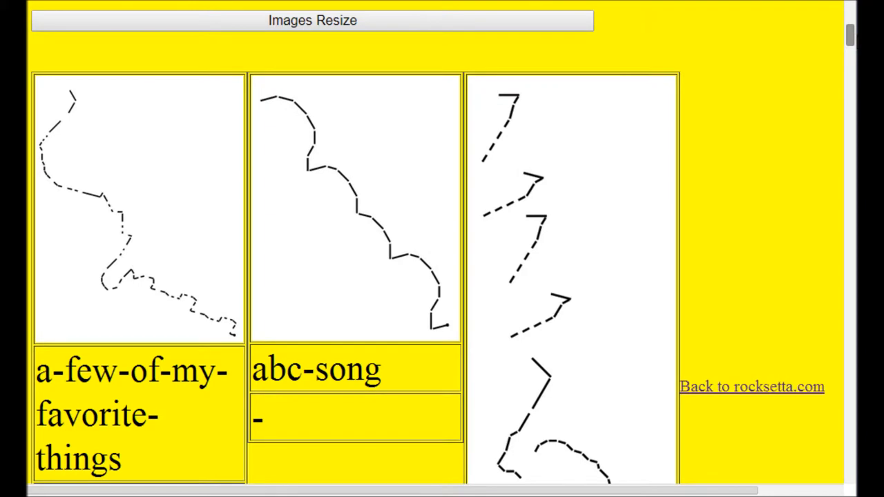
scroll("down", 3)
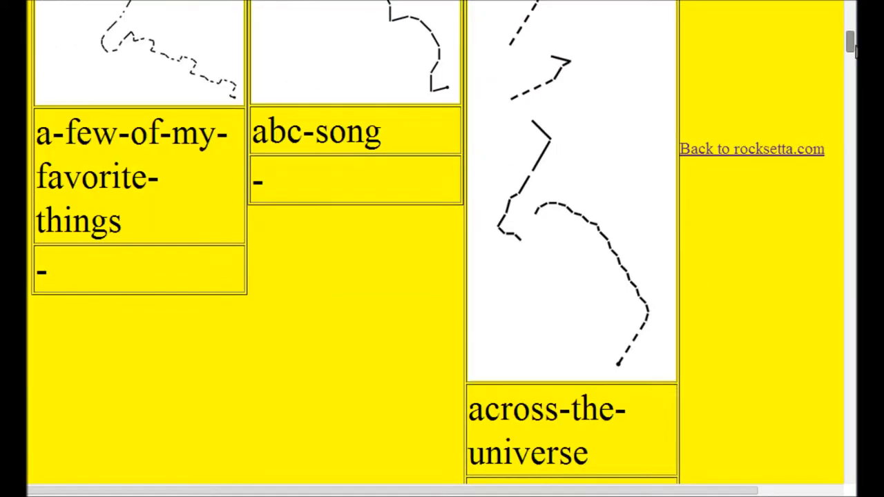
scroll("up", 3)
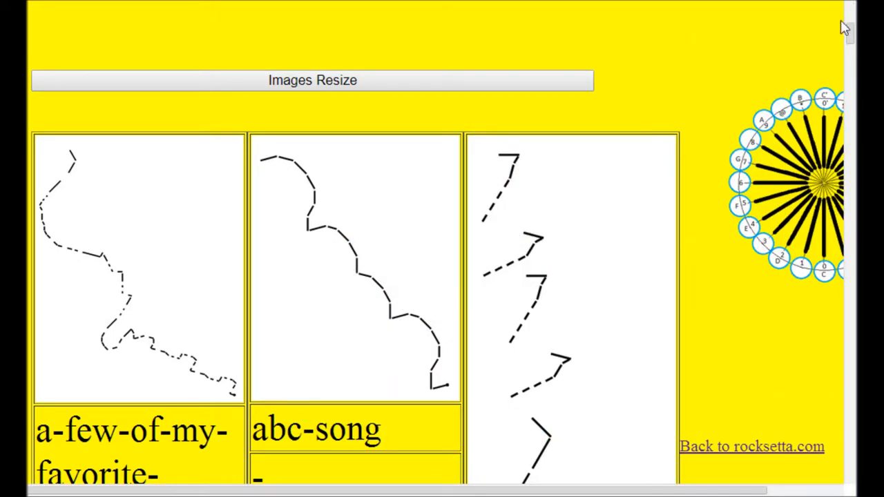
scroll("down", 3)
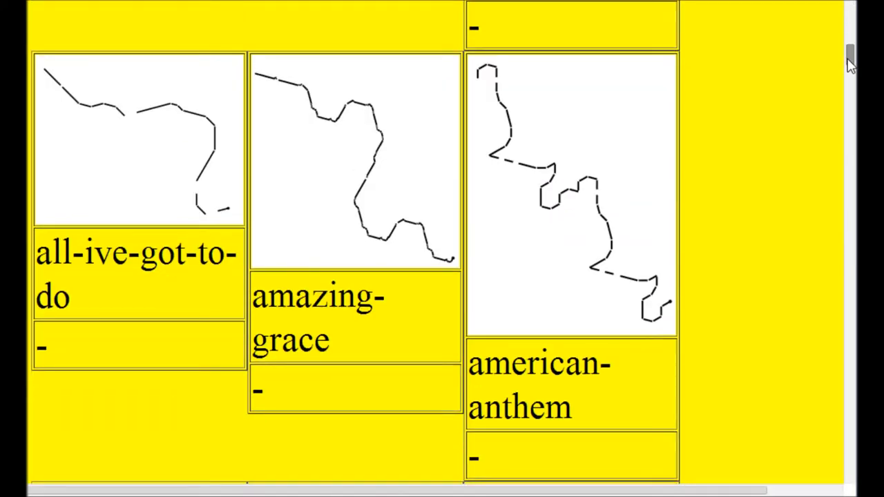
scroll("down", 3)
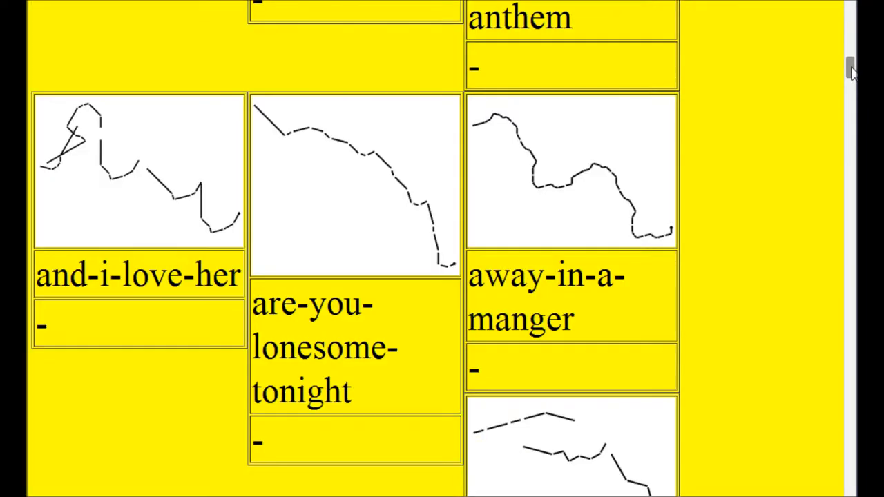
scroll("down", 3)
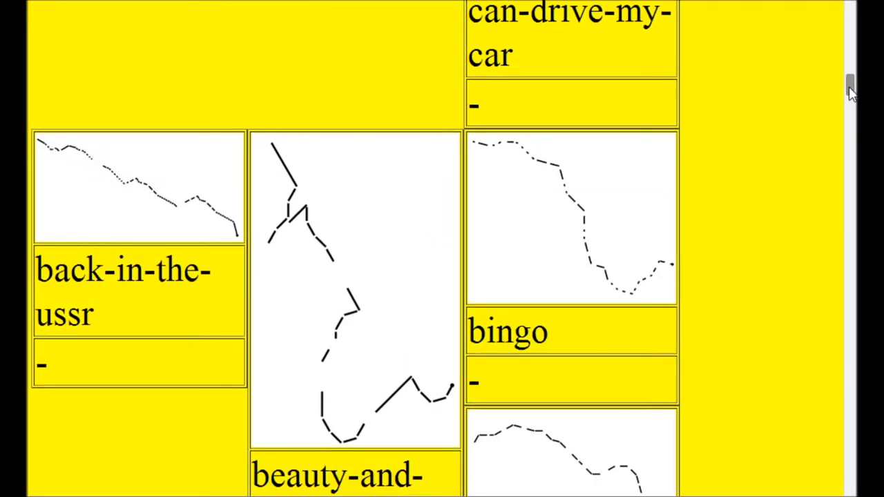
scroll("down", 3)
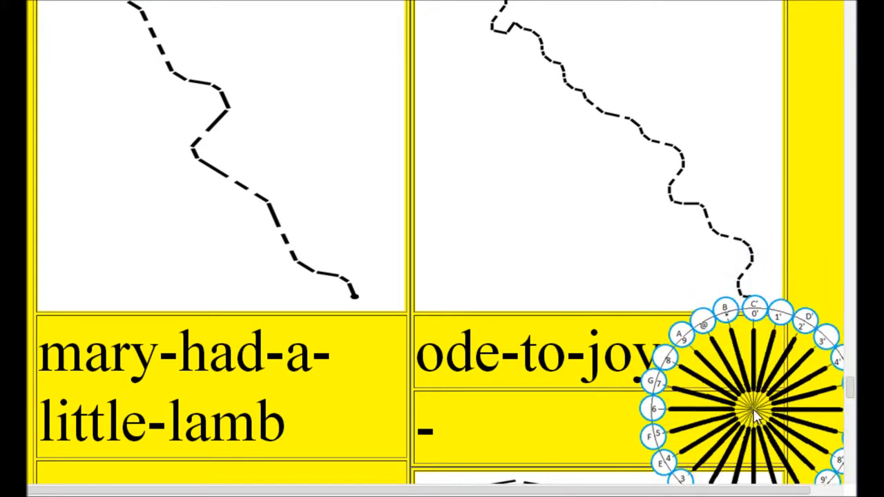
left_click_drag(753, 411, 746, 276)
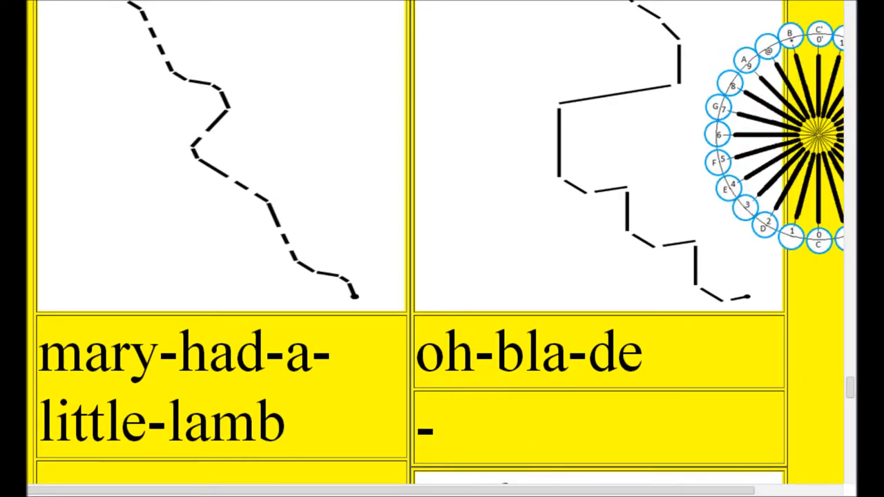
scroll("down", 3)
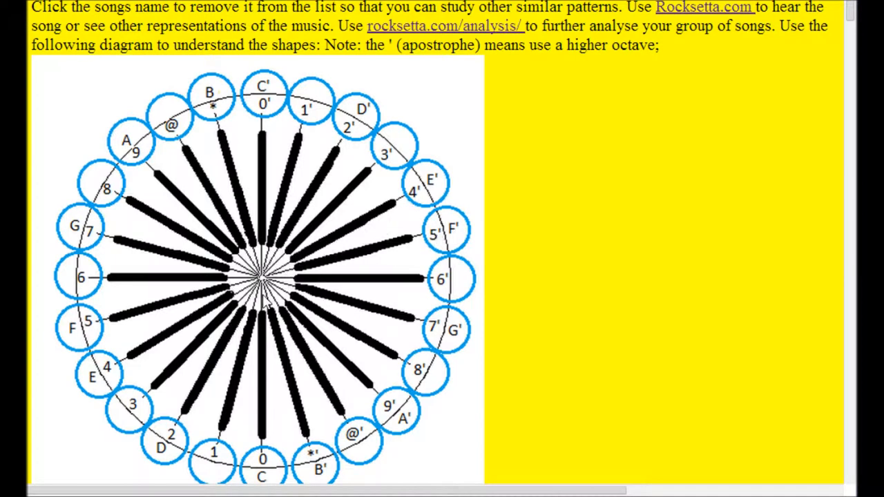
mouse_move(290, 290)
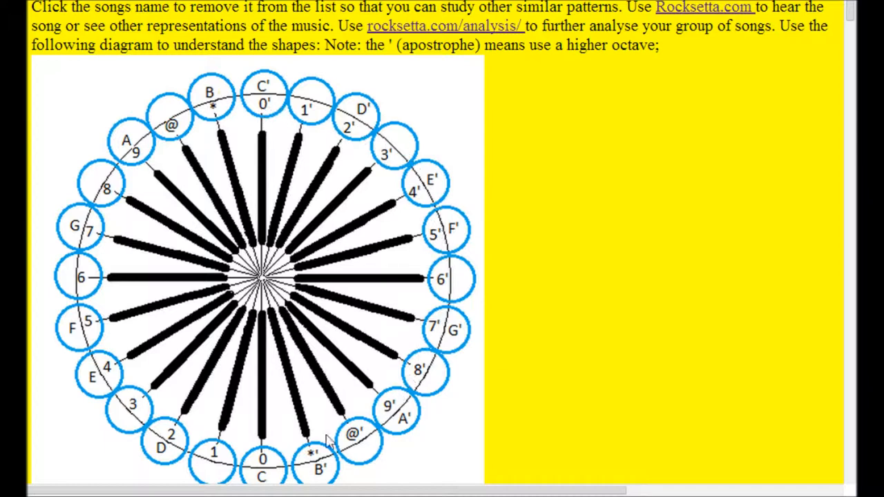
mouse_move(741, 269)
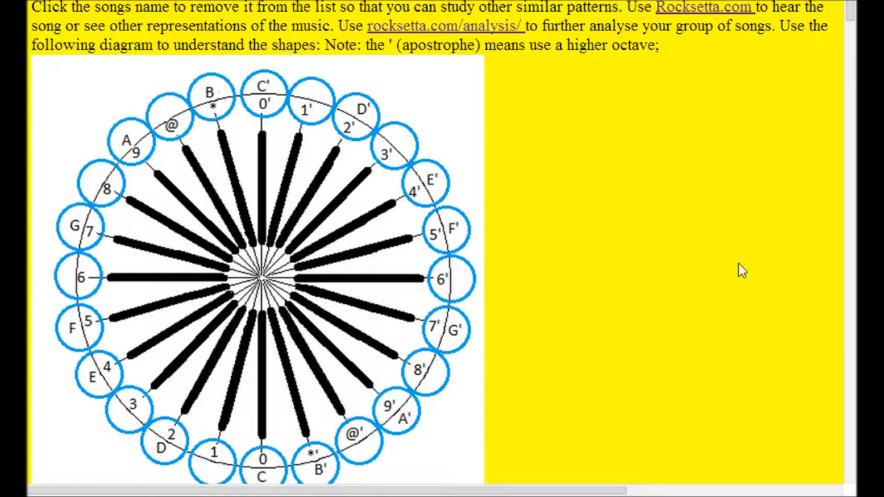
Step: Bring the font and image resize options and the overlaid note-wheel diagram into view
scroll("down", 3)
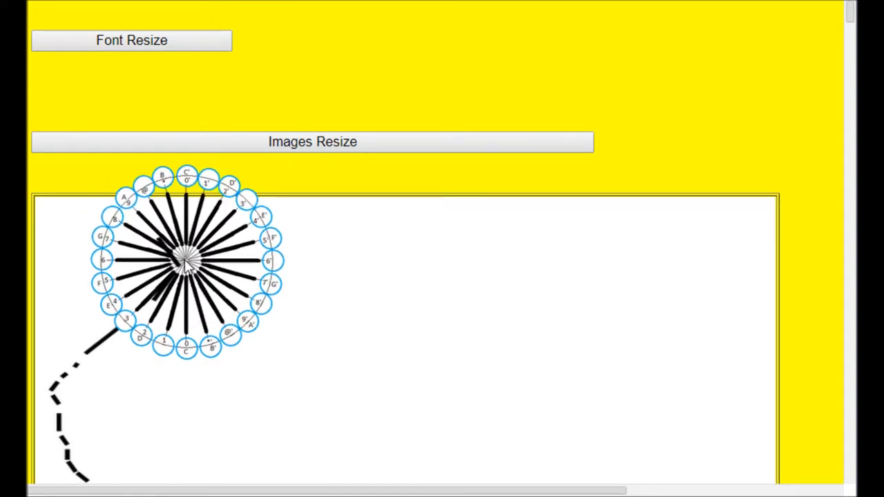
Step: Resize the song-shape images to small labeled thumbnails starting from a-few-of-my-favorite-things
left_click_drag(186, 263, 408, 248)
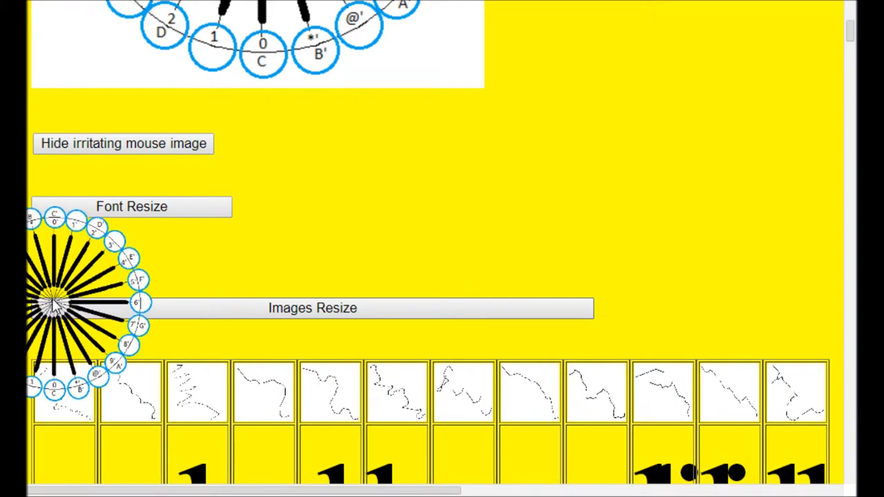
mouse_move(760, 373)
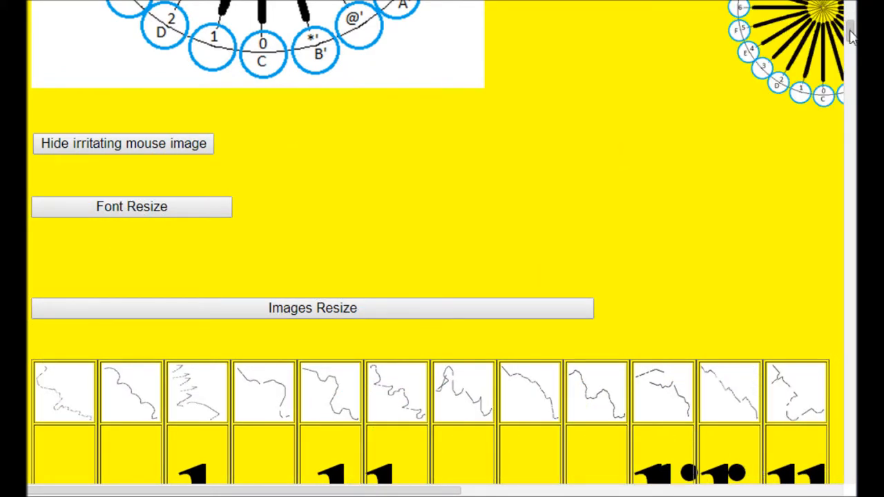
scroll("down", 3)
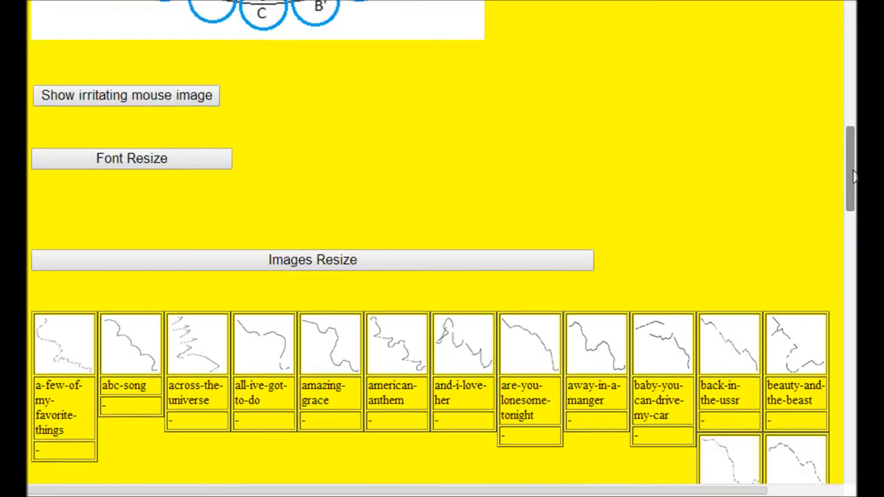
Step: Show the medium-size shapes five per row, starting with abc-song and are-you-lonesome-tonight
scroll("down", 3)
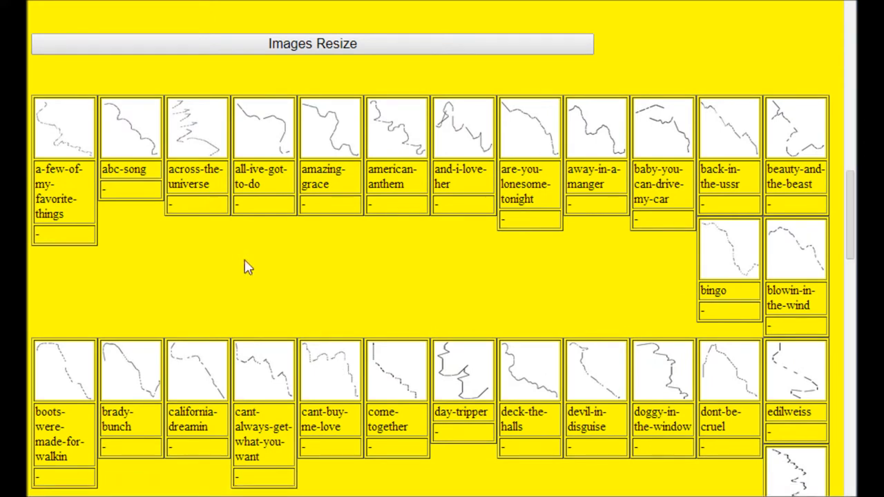
mouse_move(82, 195)
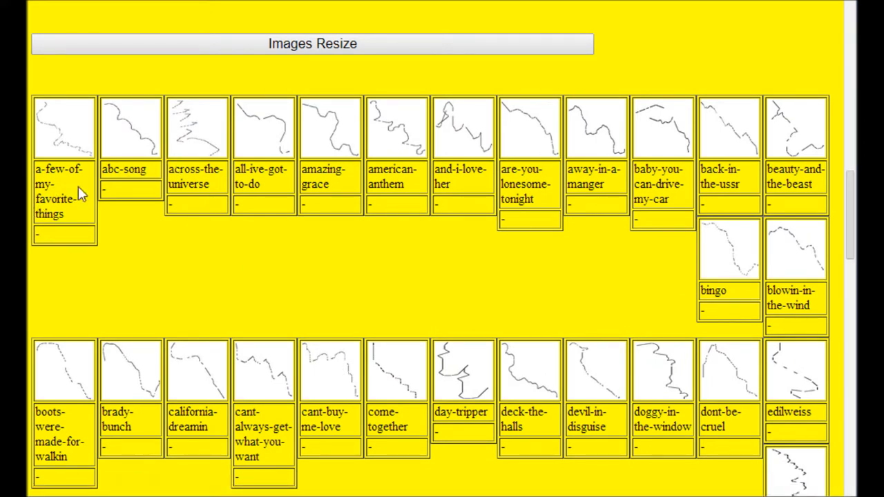
mouse_move(69, 188)
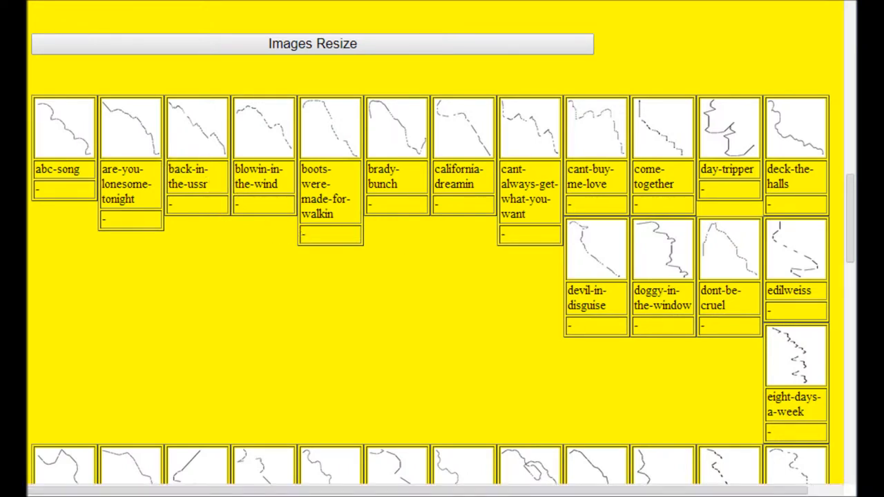
scroll("down", 3)
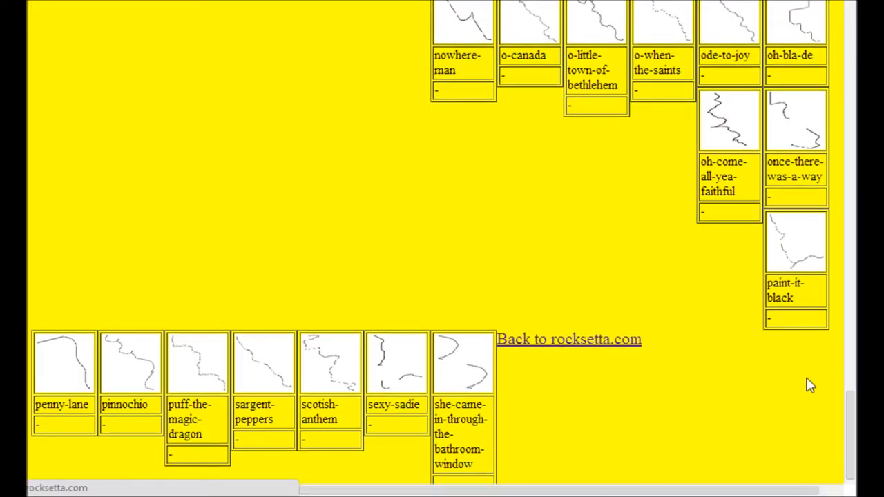
scroll("up", 3)
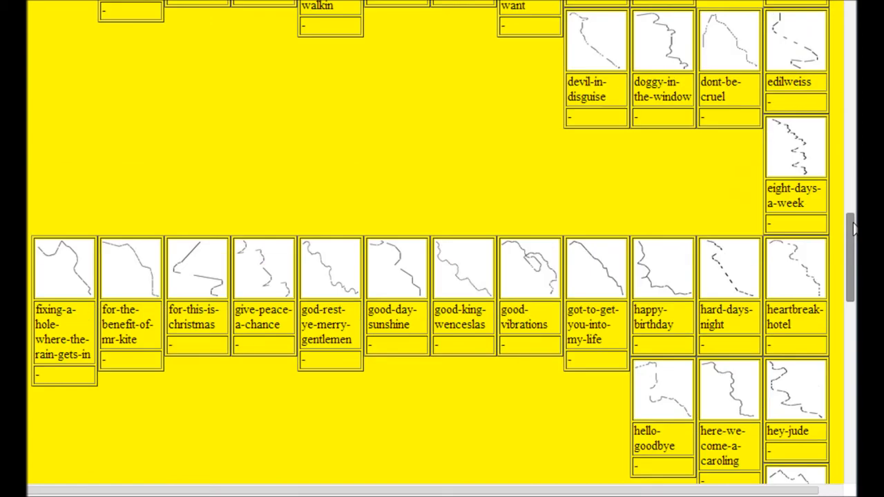
scroll("up", 3)
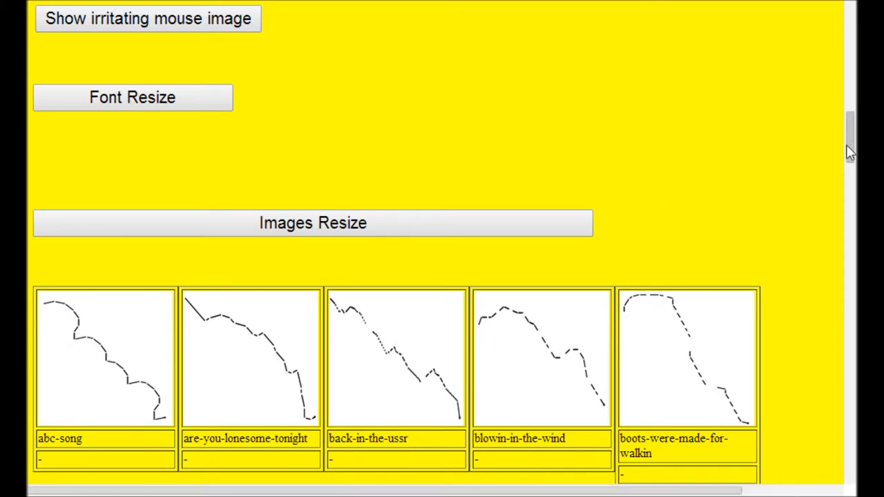
mouse_move(849, 135)
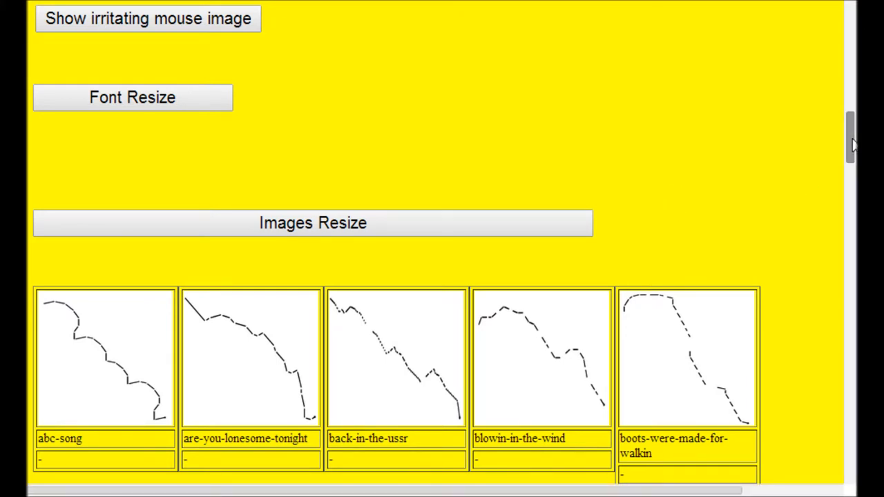
Step: Scroll past the day-tripper and good-vibrations rows down to hard-days-night, heartbreak-hotel, hello-goodbye and hey-jude
scroll("down", 3)
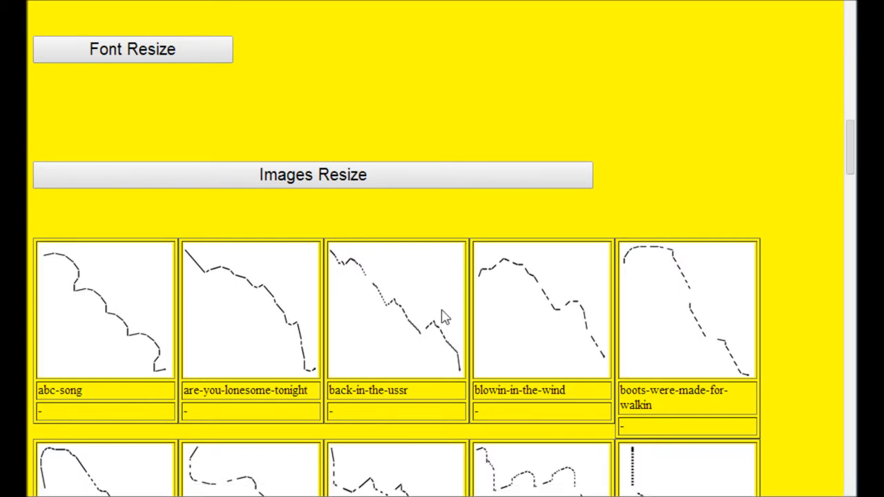
mouse_move(777, 171)
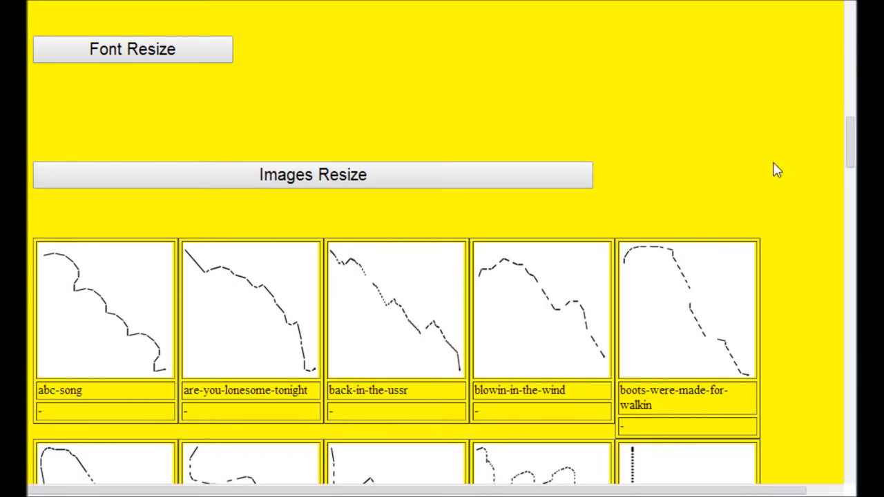
scroll("down", 3)
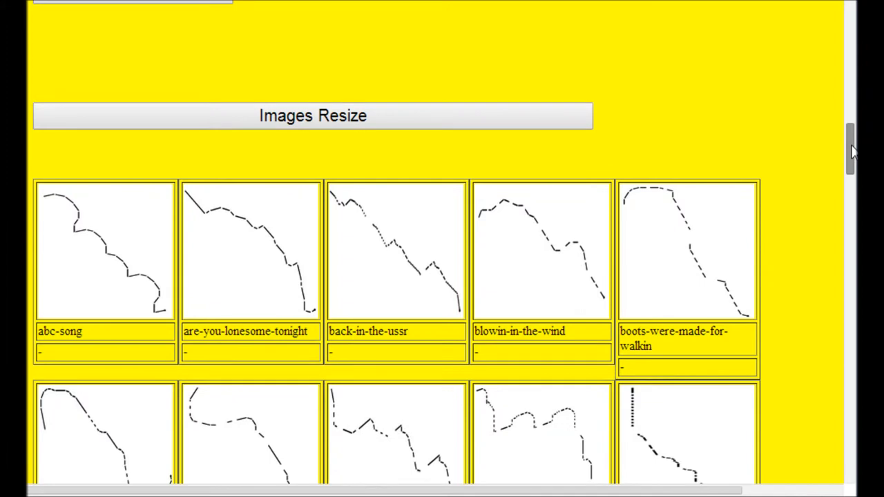
scroll("down", 3)
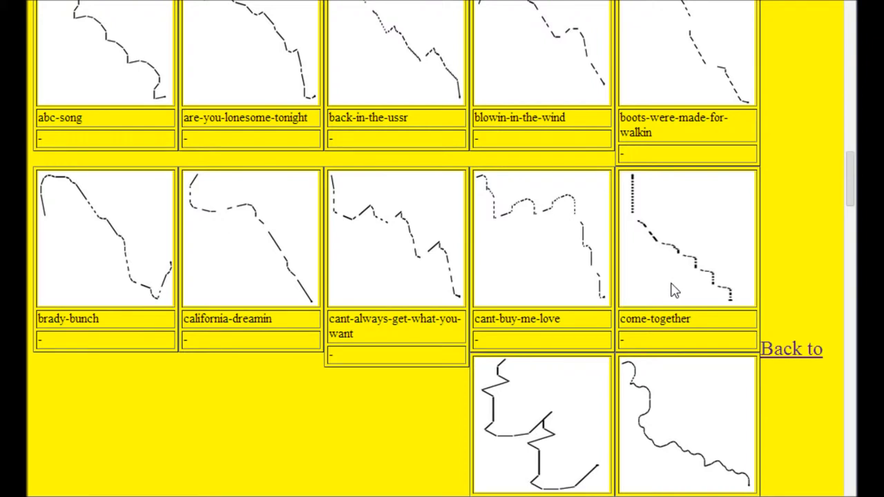
scroll("down", 3)
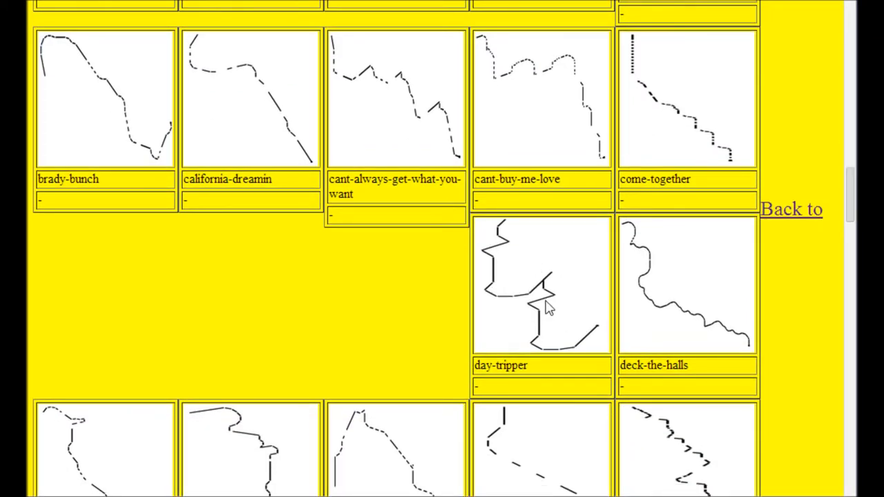
mouse_move(605, 286)
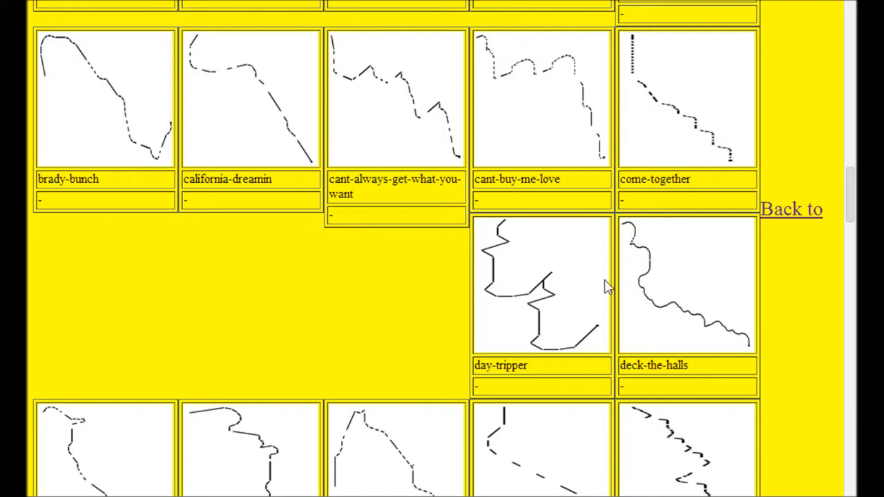
mouse_move(680, 311)
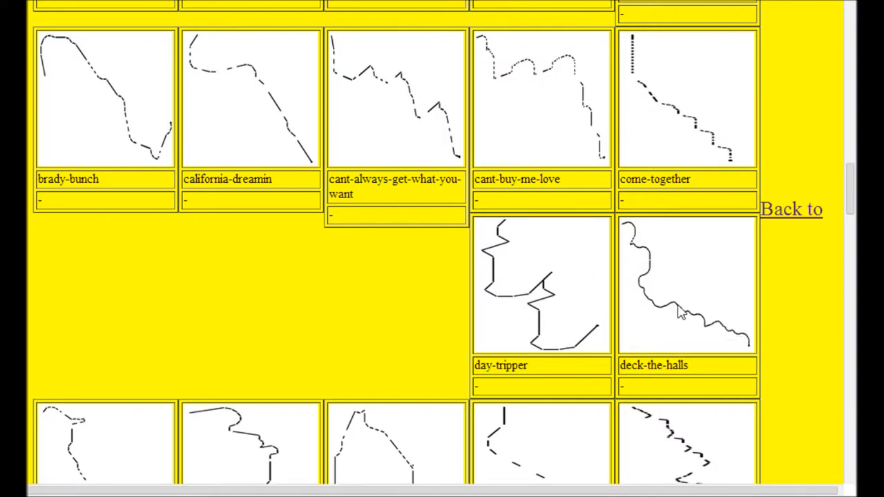
mouse_move(639, 307)
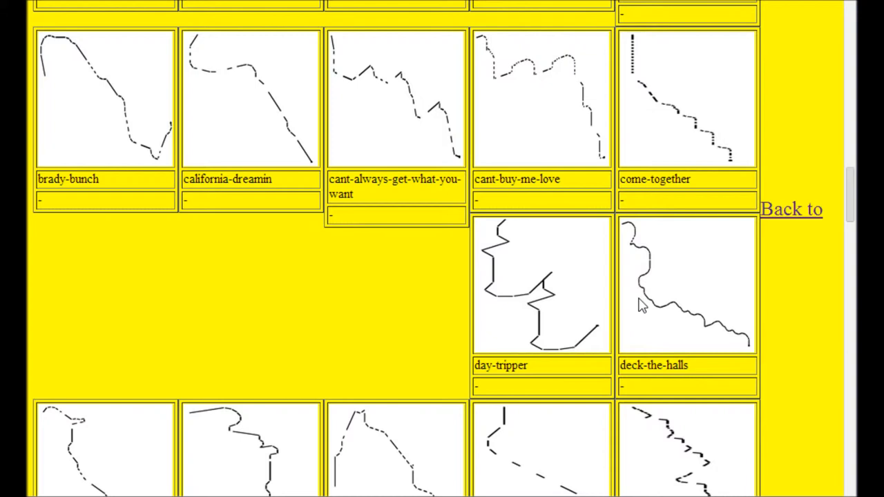
mouse_move(849, 194)
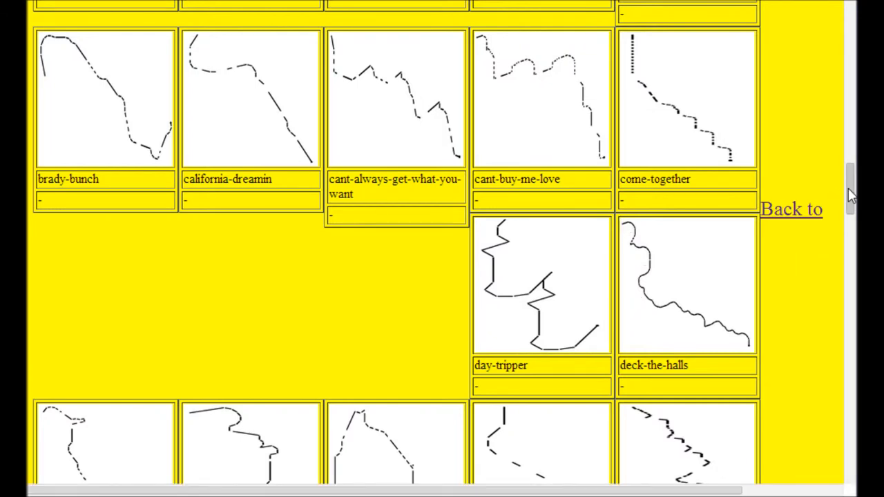
scroll("down", 3)
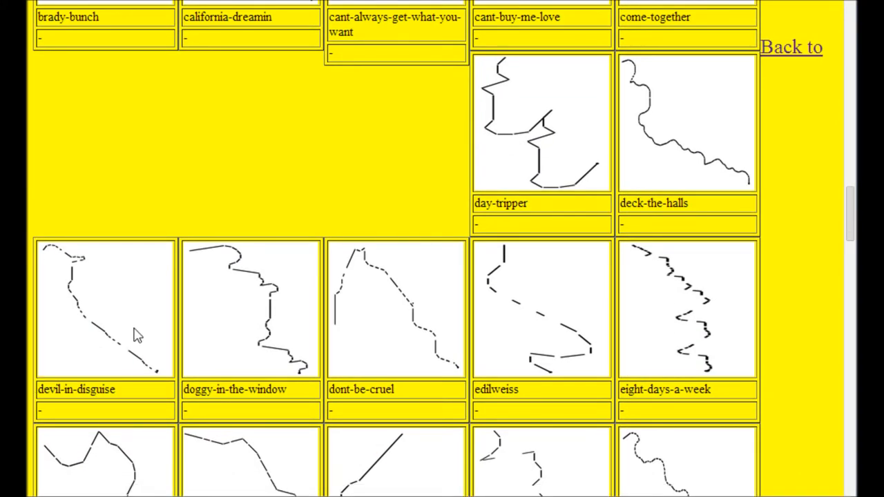
mouse_move(390, 362)
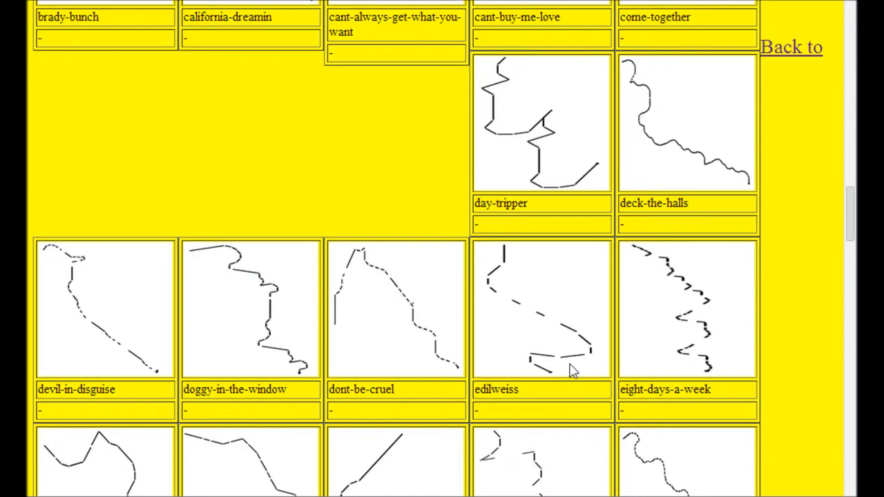
mouse_move(722, 333)
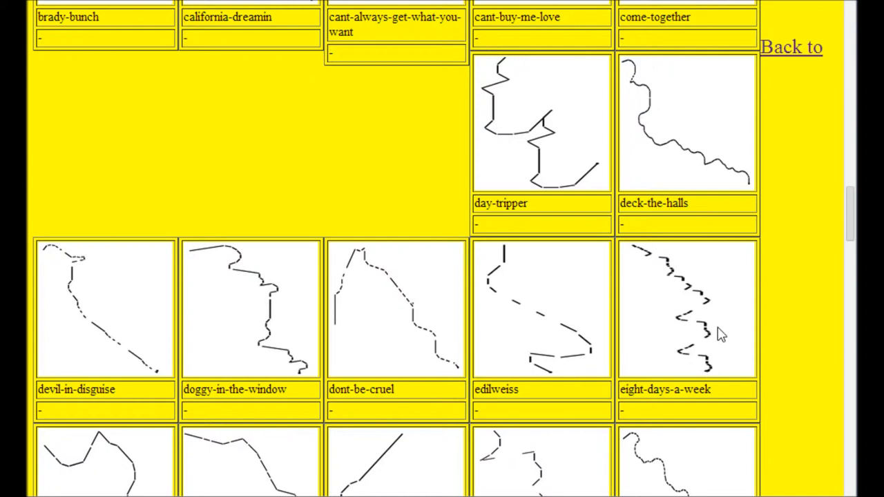
scroll("down", 3)
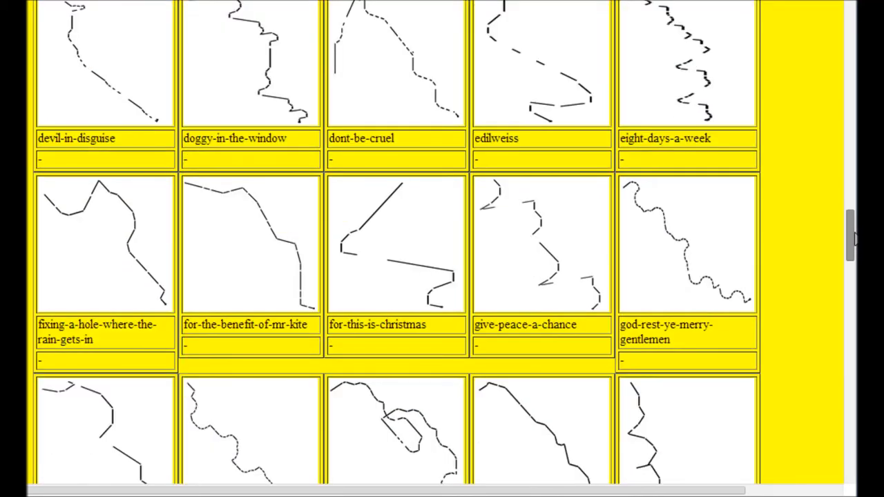
scroll("down", 3)
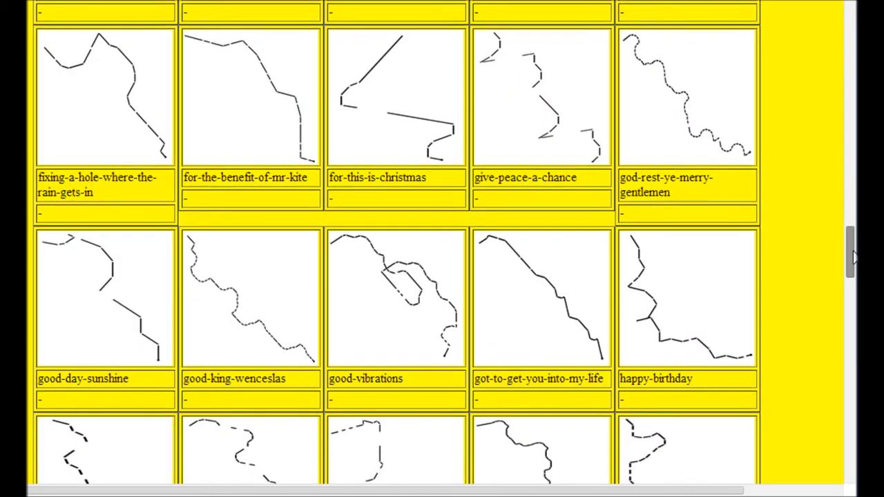
scroll("down", 3)
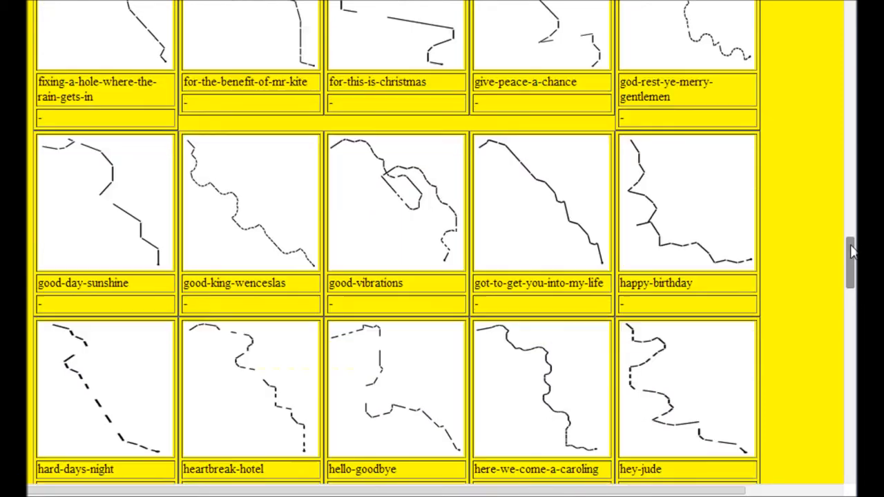
Step: Scroll past i-feel-fine and love-me-do down to love-me-tender, lucy-in-the-sky-with-diamonds and penny-lane
scroll("down", 3)
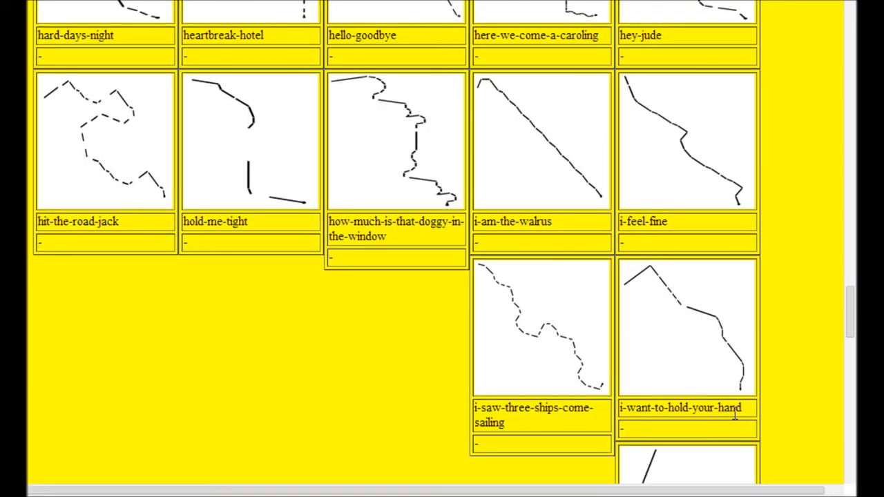
scroll("down", 3)
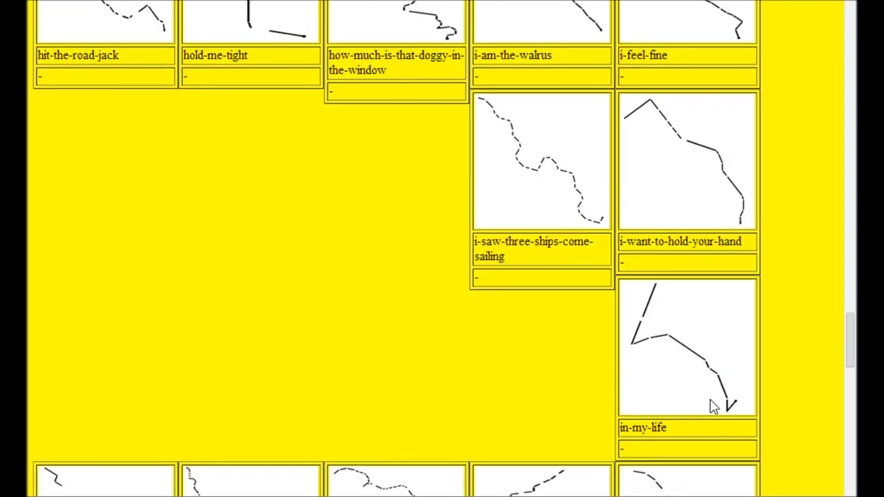
scroll("down", 3)
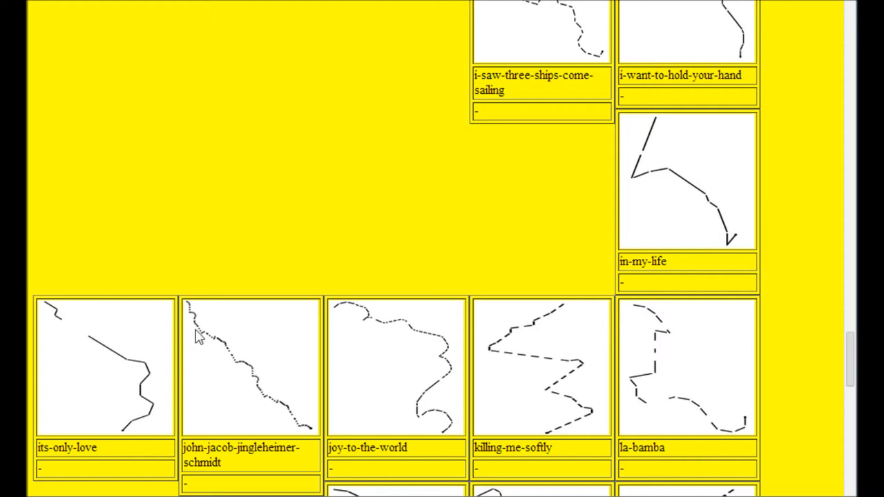
mouse_move(250, 370)
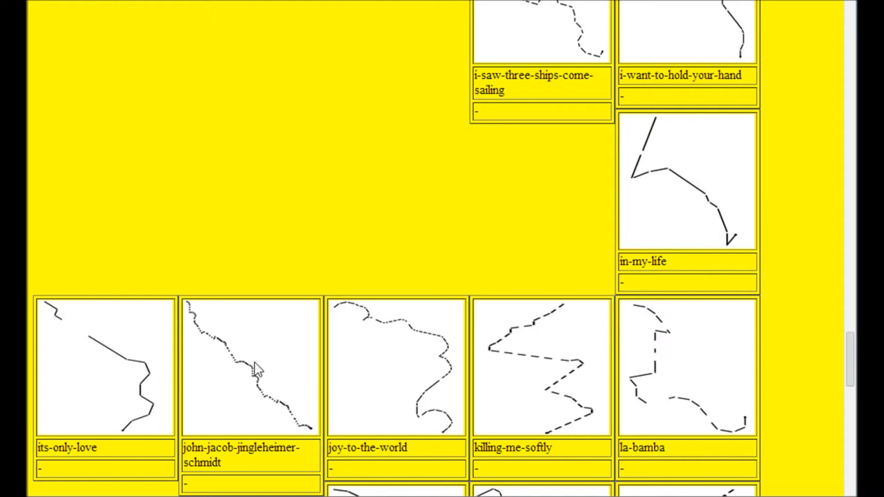
mouse_move(578, 417)
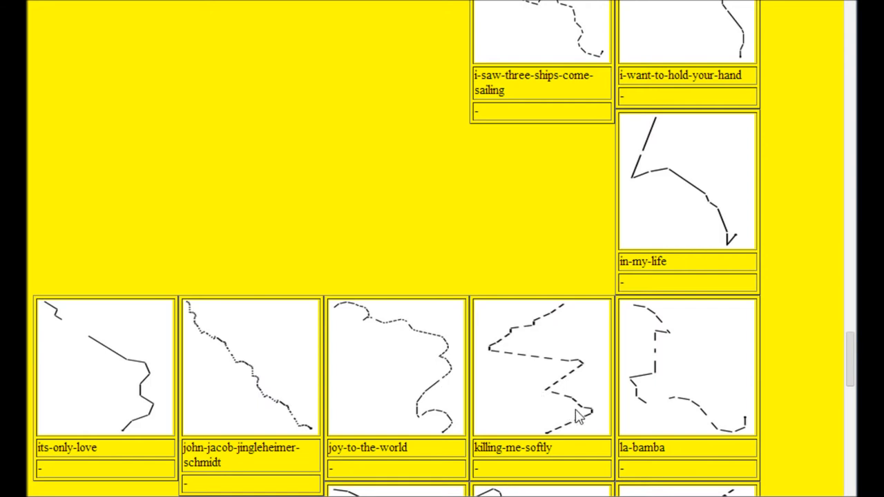
scroll("down", 3)
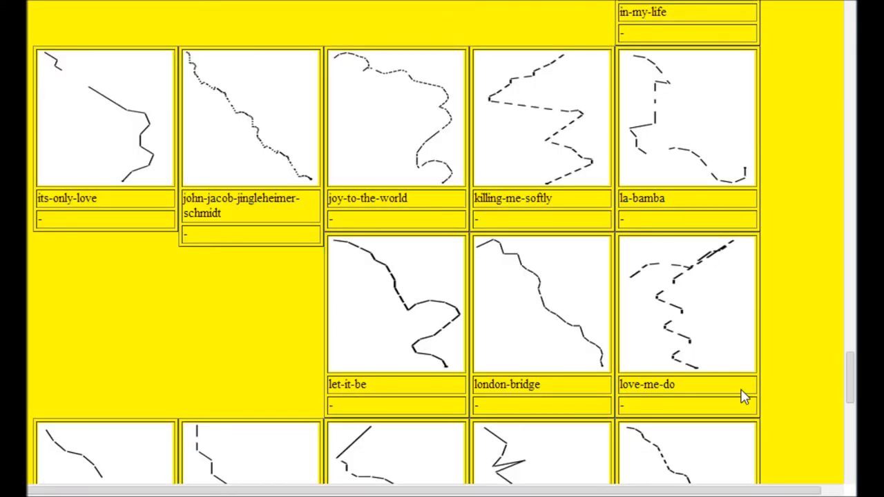
mouse_move(665, 285)
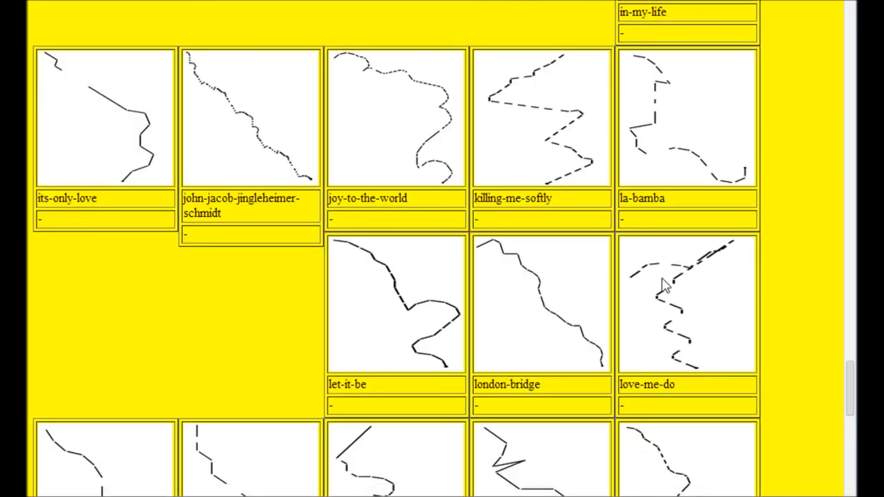
mouse_move(484, 311)
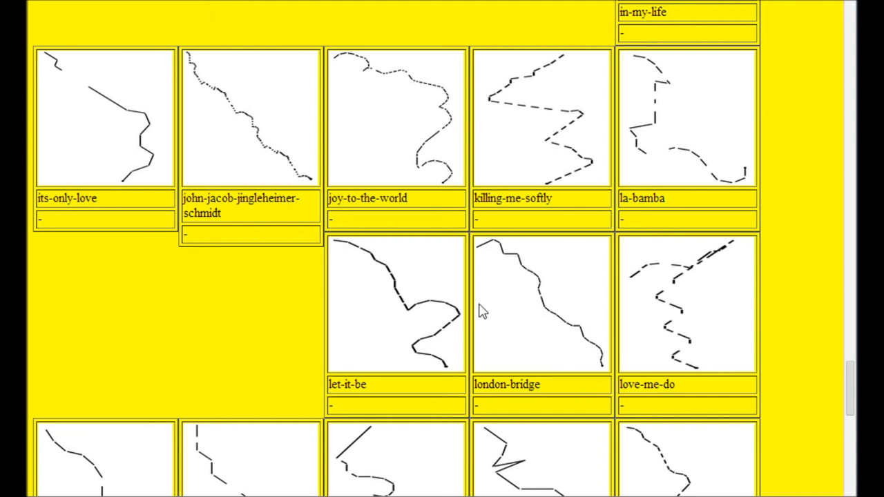
mouse_move(414, 307)
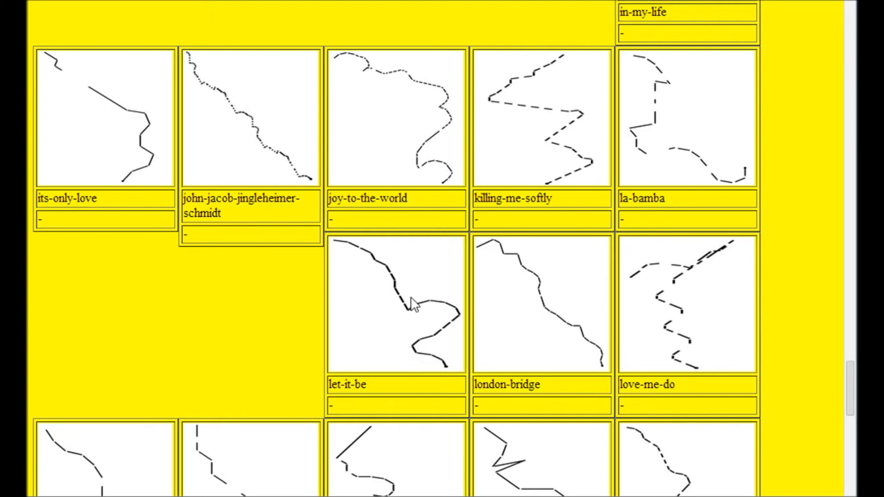
scroll("down", 3)
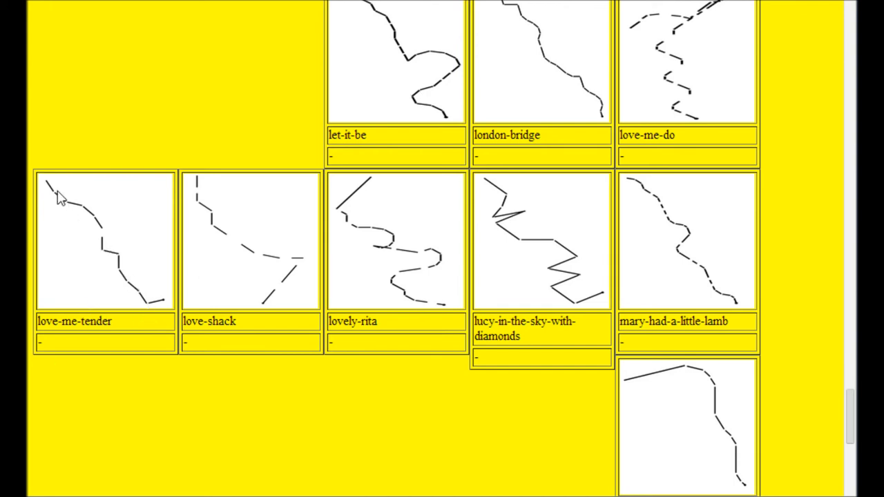
mouse_move(403, 319)
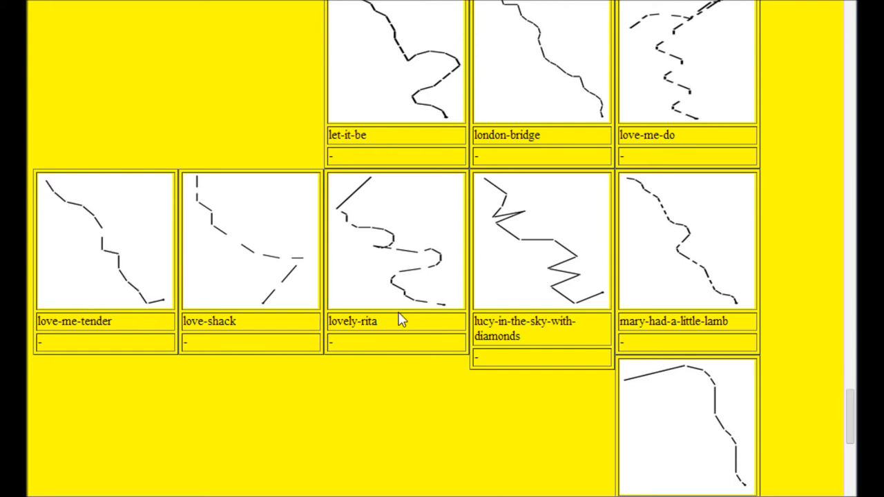
mouse_move(573, 286)
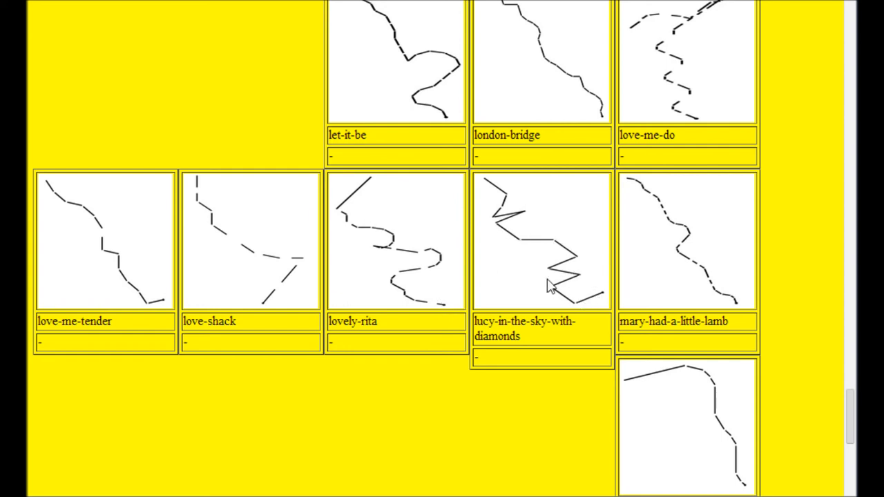
mouse_move(510, 205)
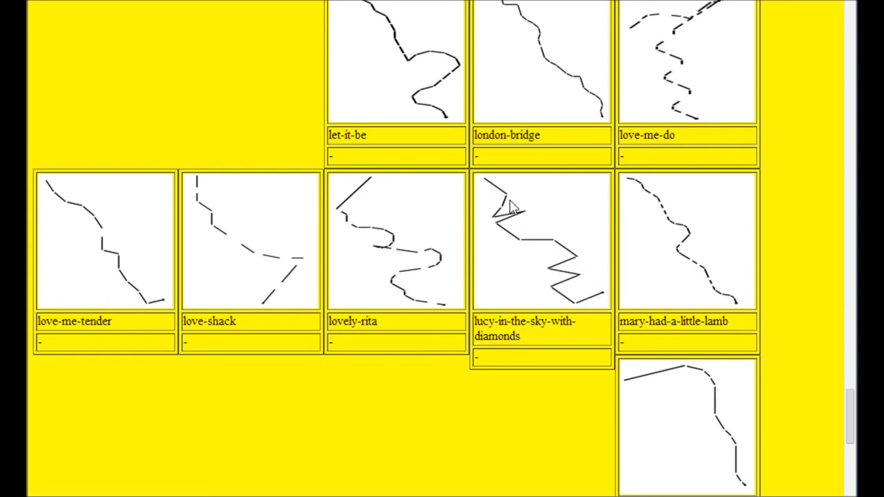
scroll("down", 3)
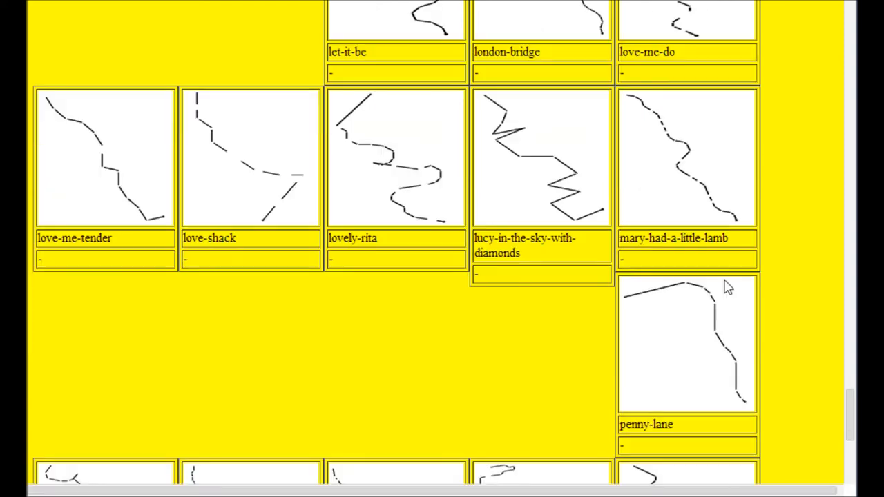
Step: Scroll to the grid's end, from pinnochio through sexy-sadie to she-came-in-through-the-bathroom-window and the rocksetta.com link
scroll("down", 3)
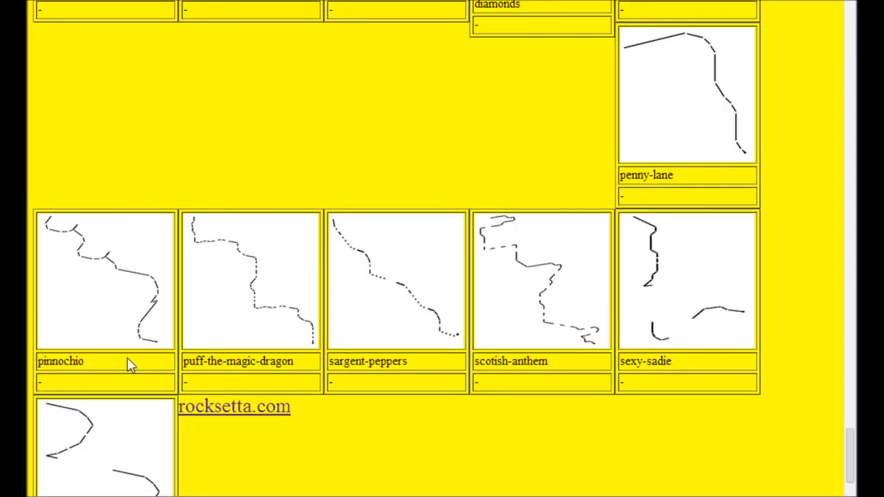
mouse_move(289, 315)
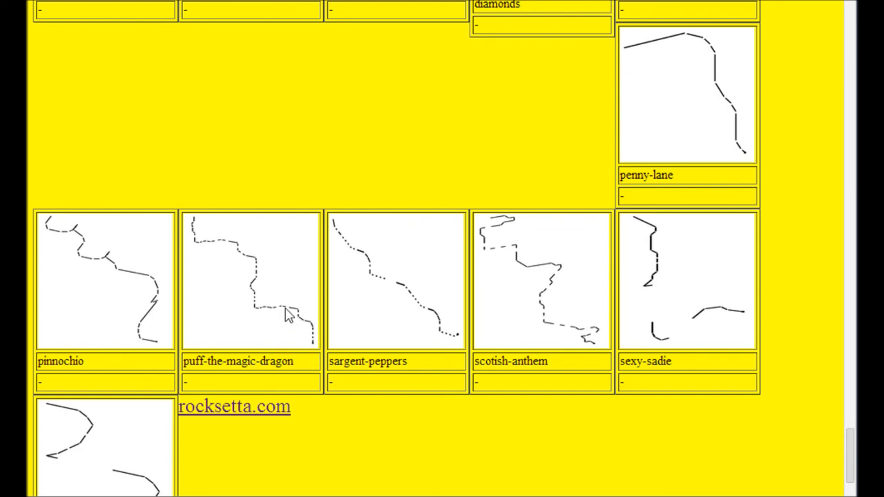
mouse_move(220, 243)
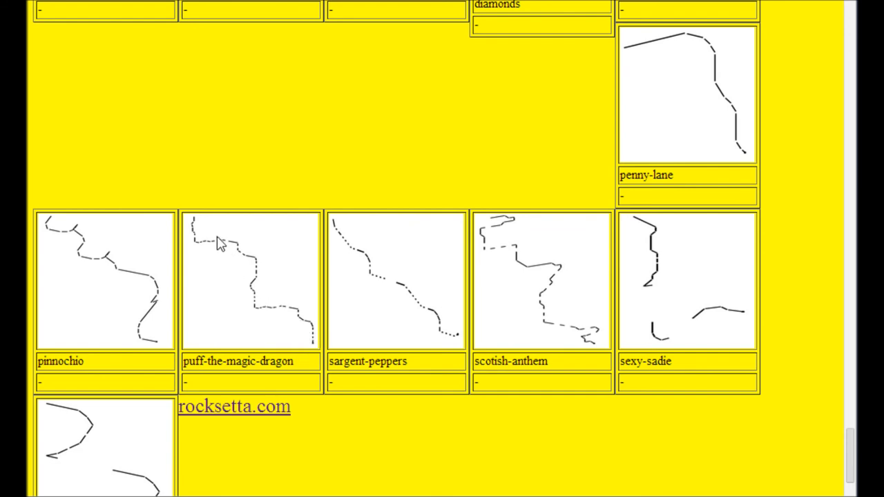
mouse_move(362, 246)
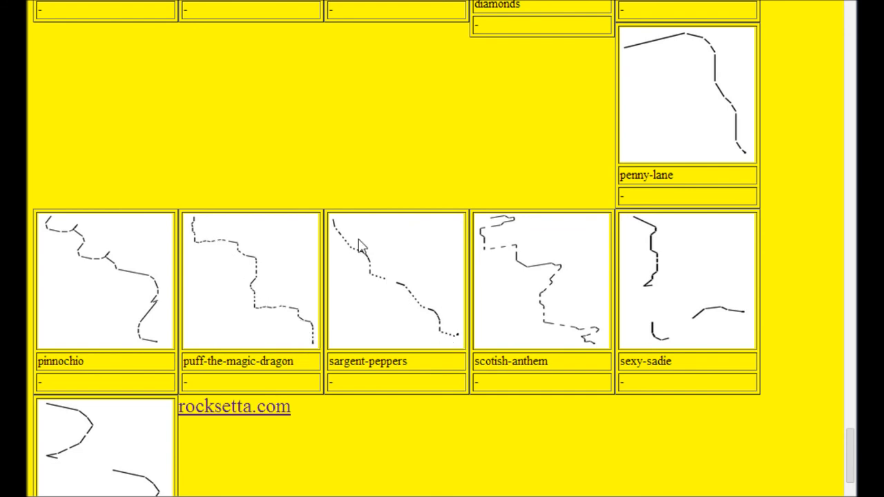
mouse_move(680, 328)
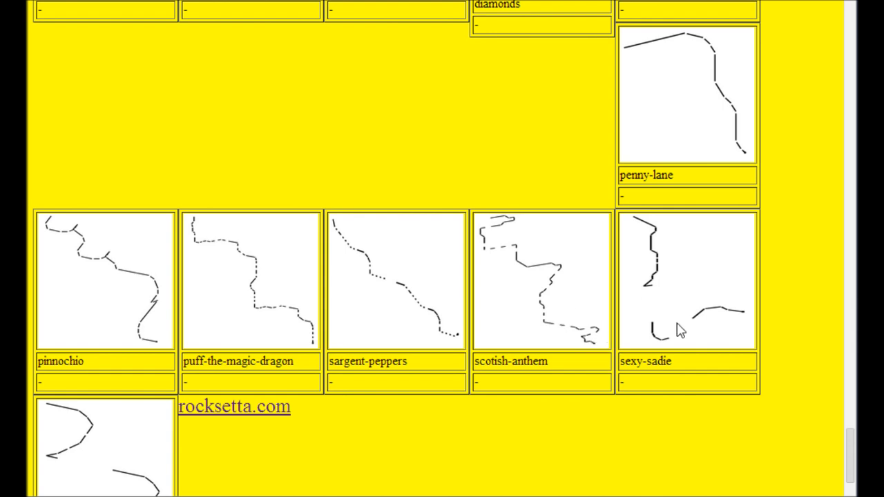
scroll("down", 3)
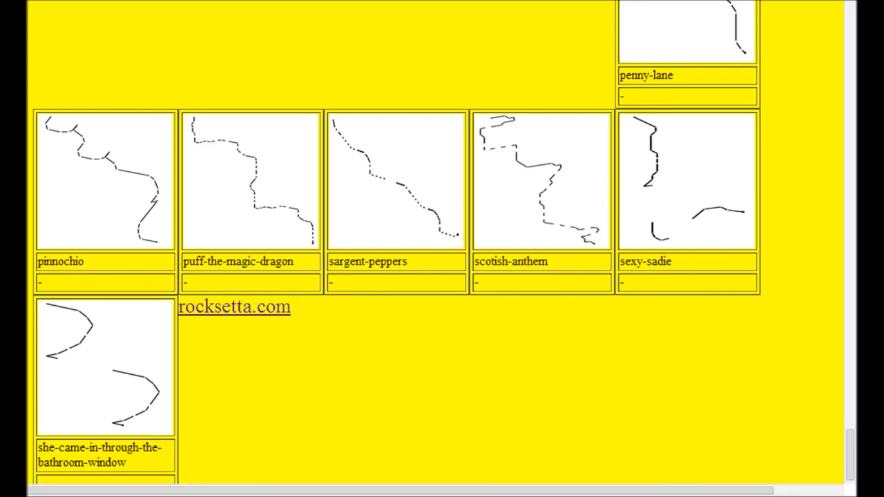